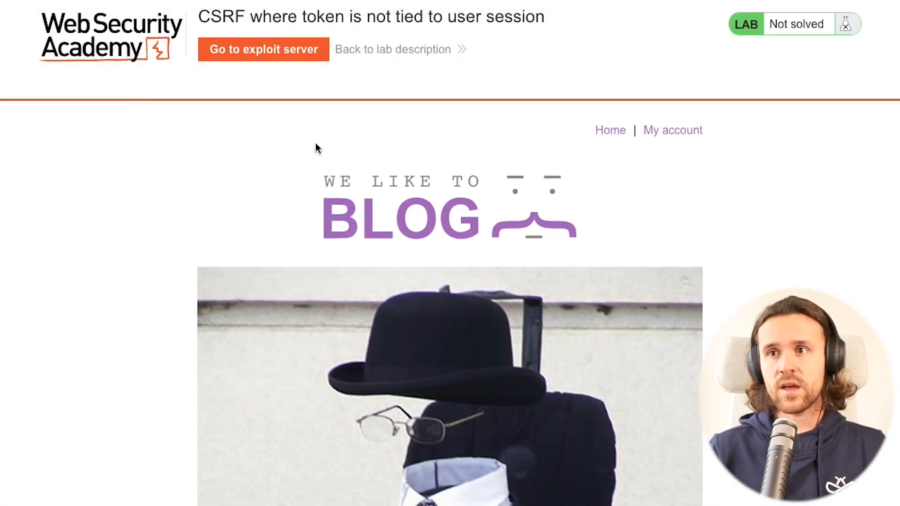
Log in as the attacker via My account with username 'peter', check the account page, then log out.
click(672, 130)
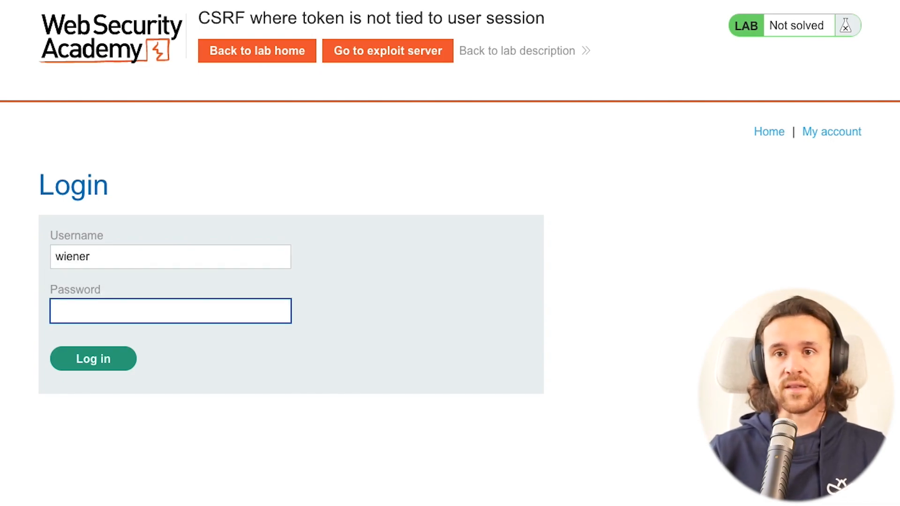
text(peter)
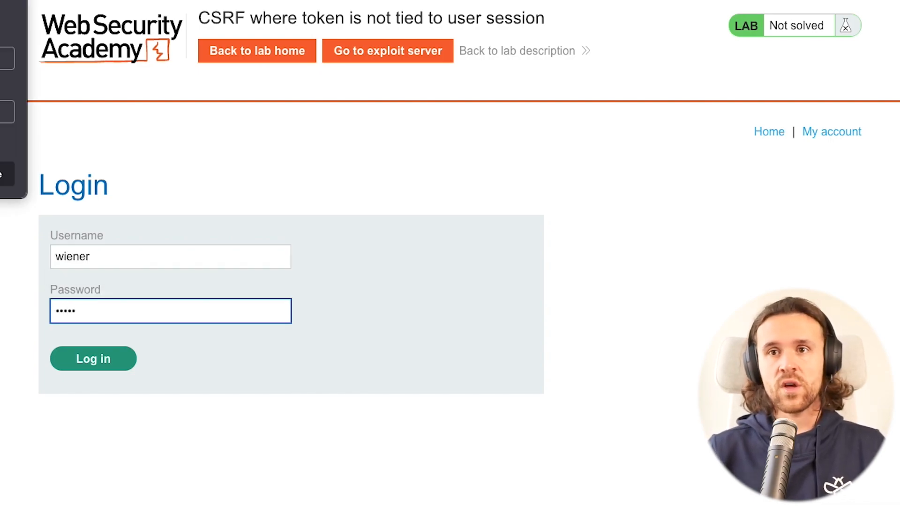
click(93, 358)
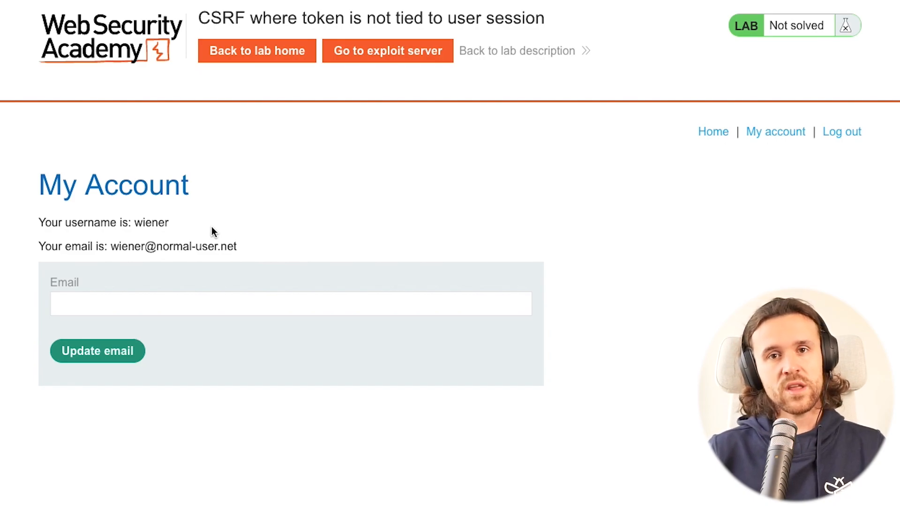
click(712, 131)
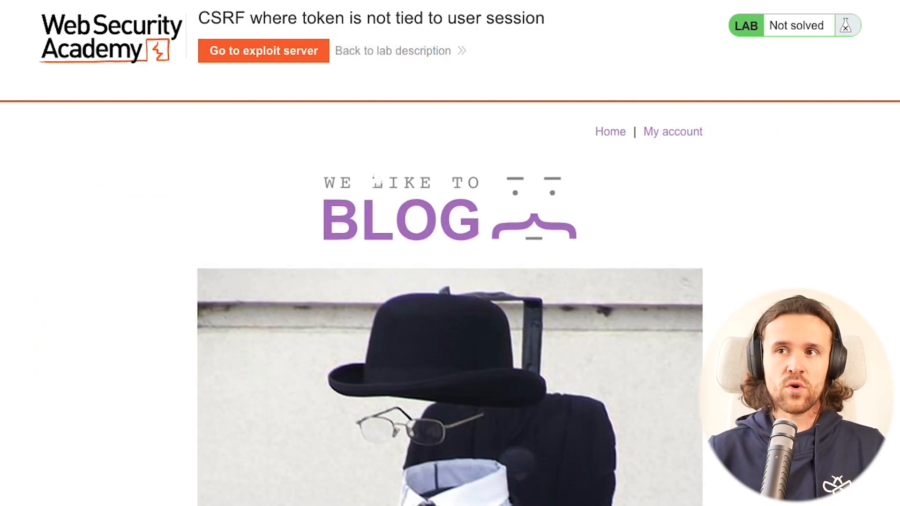
Log in to the victim's account via My account and land on its account details page.
click(672, 132)
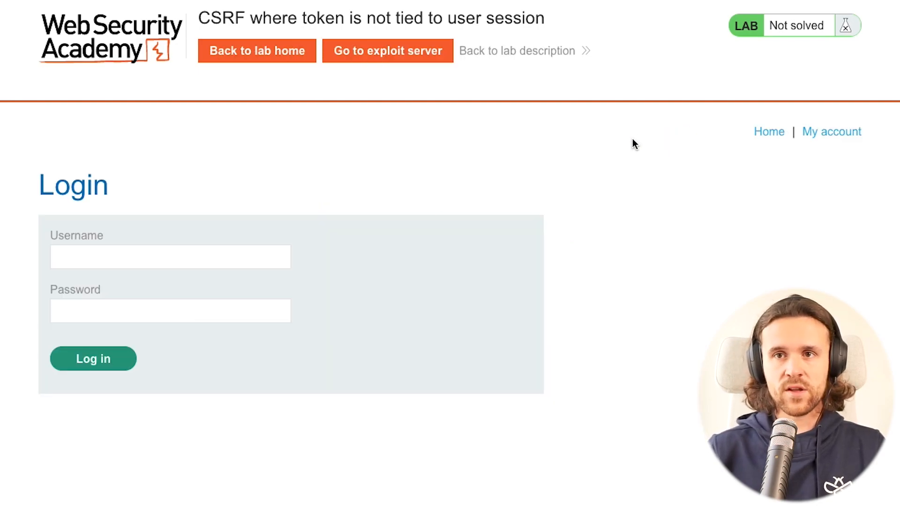
text(carlos)
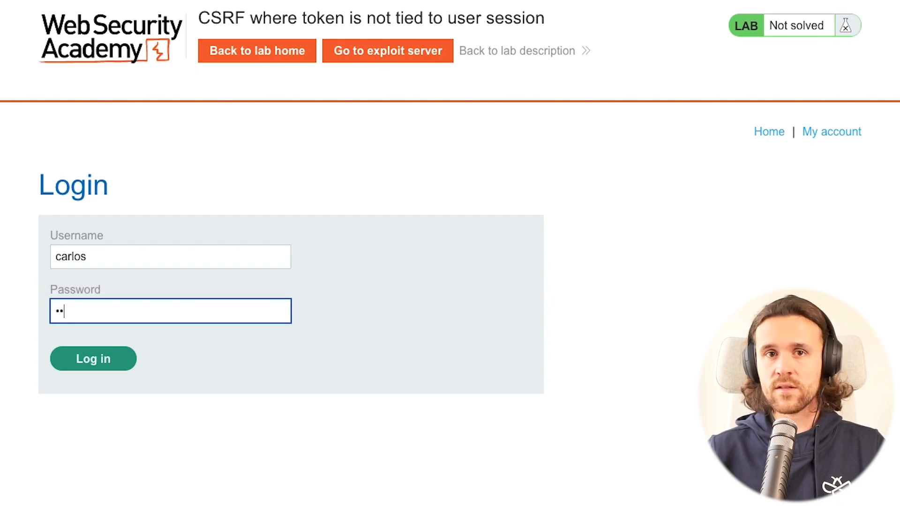
click(92, 358)
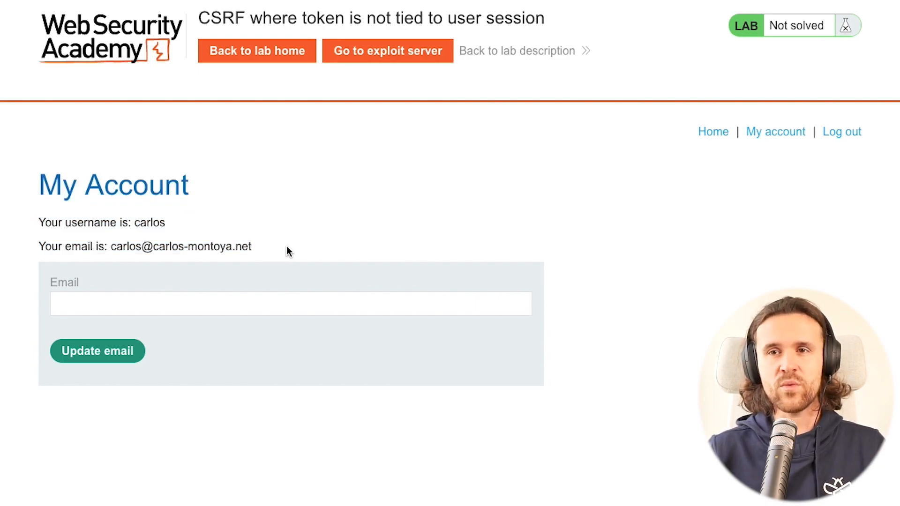
mouse_move(273, 248)
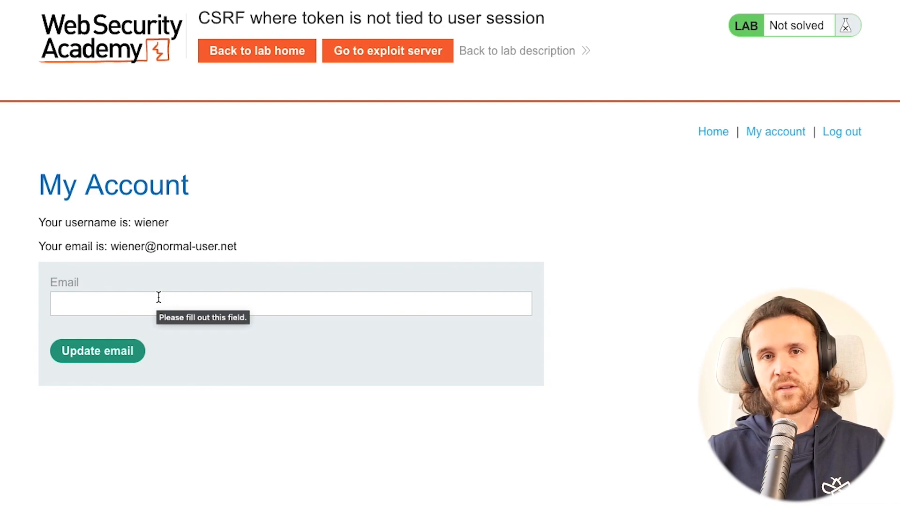
Enter a new 'wiener' test email, confirm Intercept is off, and submit Update email.
click(291, 303)
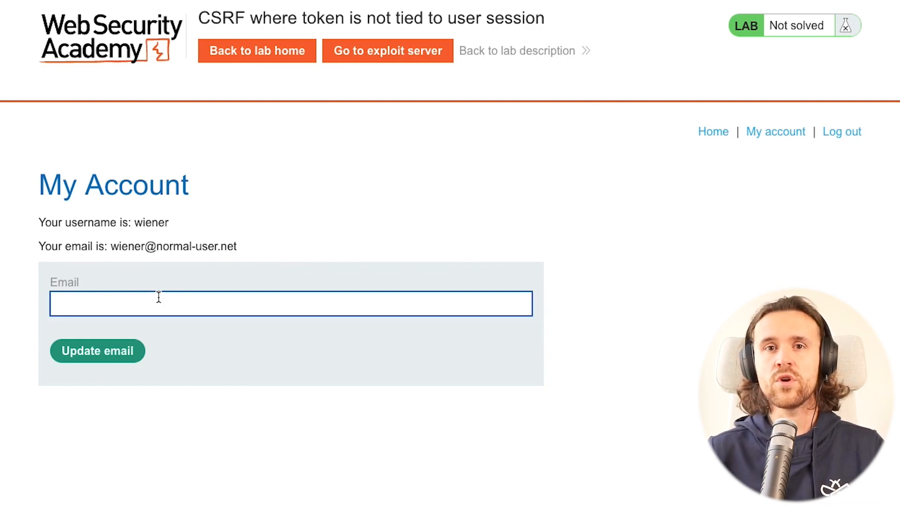
text(wiener)
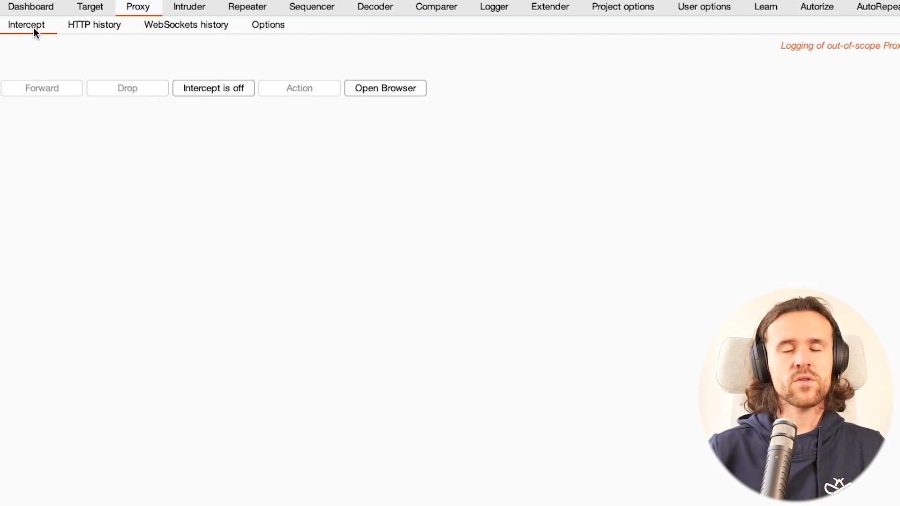
click(213, 89)
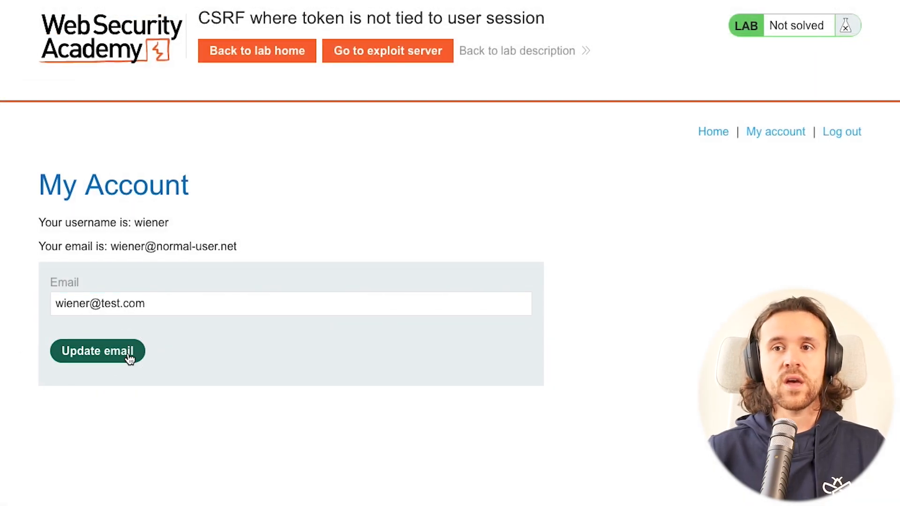
click(97, 351)
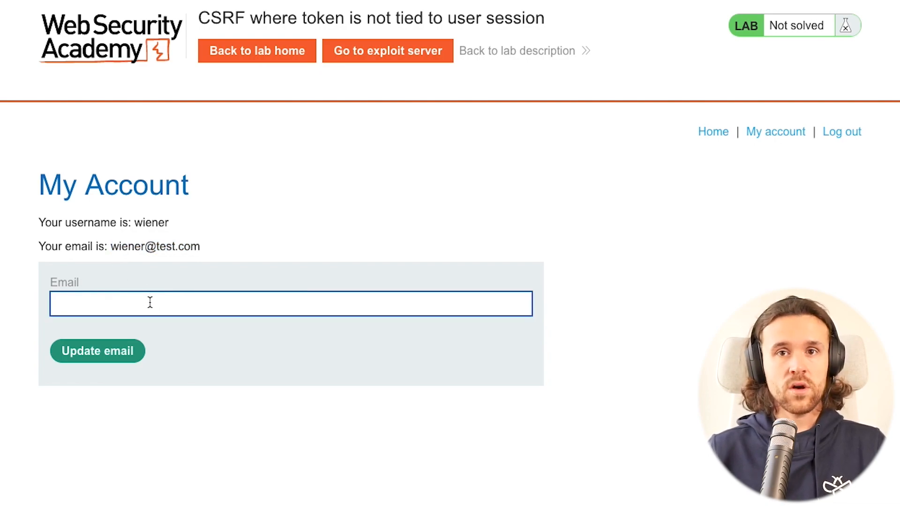
Submit another 'wiener' email change through Burp Intercept with a tampered csrf value, getting 'Invalid CSRF token'.
text(wiener2@test.com)
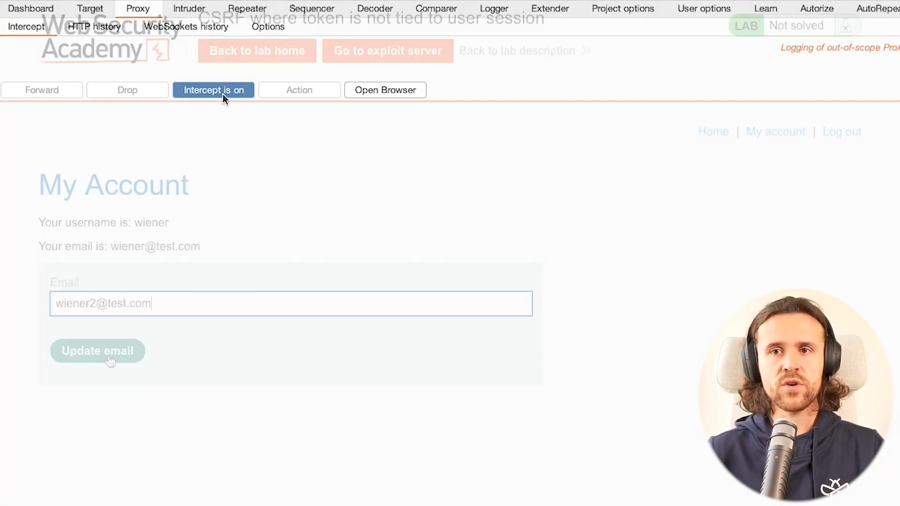
click(97, 350)
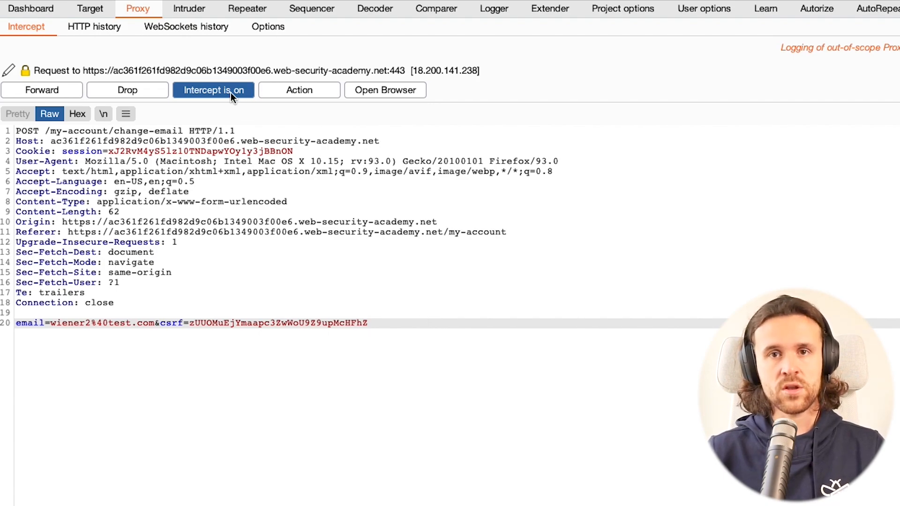
click(212, 90)
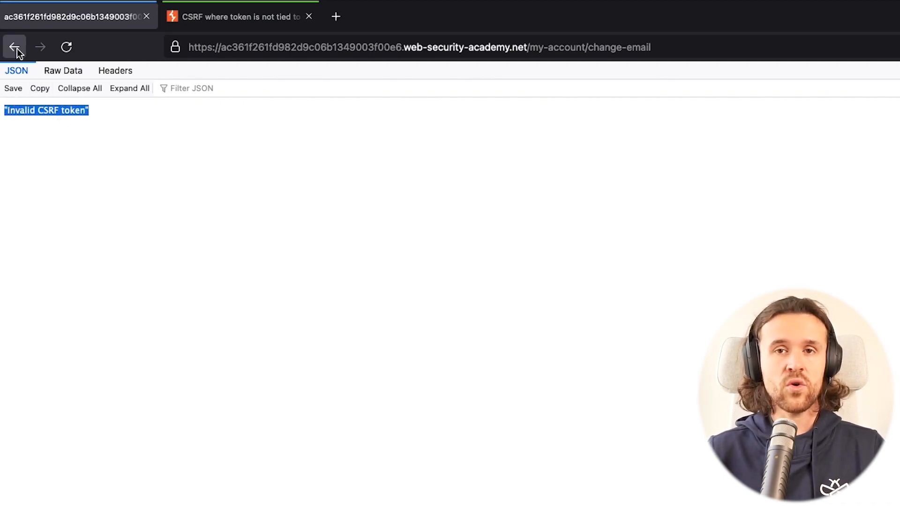
mouse_move(15, 47)
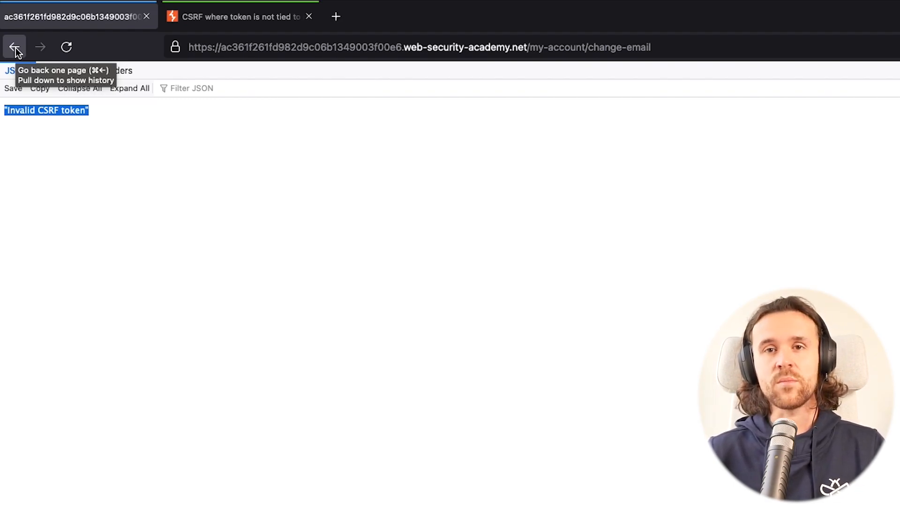
Go back in the browser to the account page with the new email still entered.
click(14, 46)
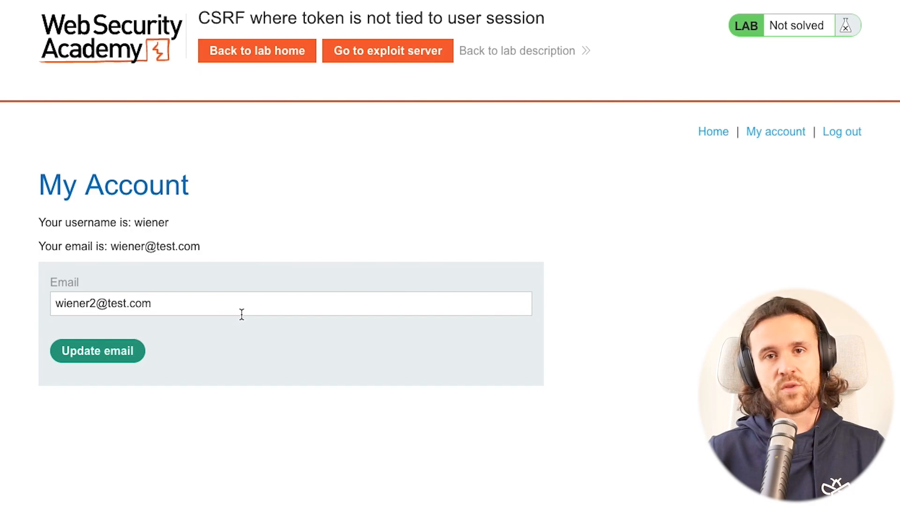
mouse_move(166, 290)
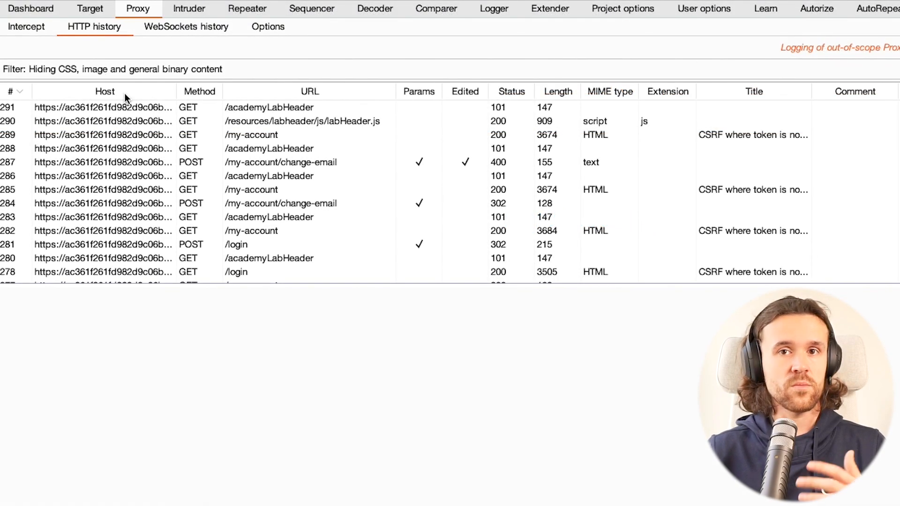
mouse_move(154, 111)
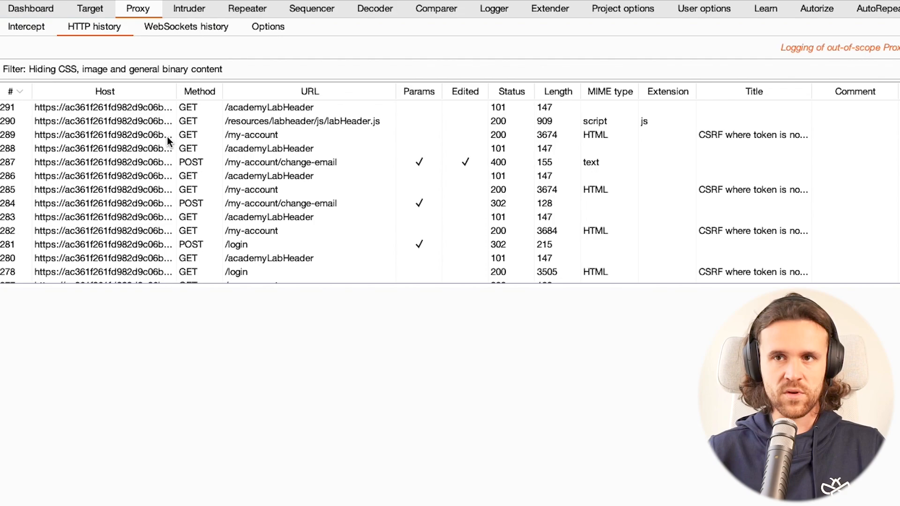
In HTTP history, view the GET /my-account response and select the hidden csrf token value.
click(251, 134)
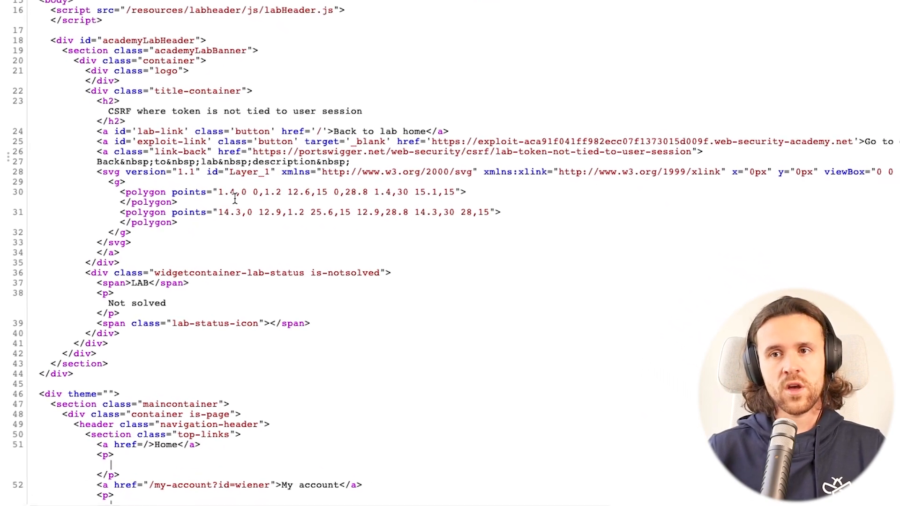
scroll(down, 3)
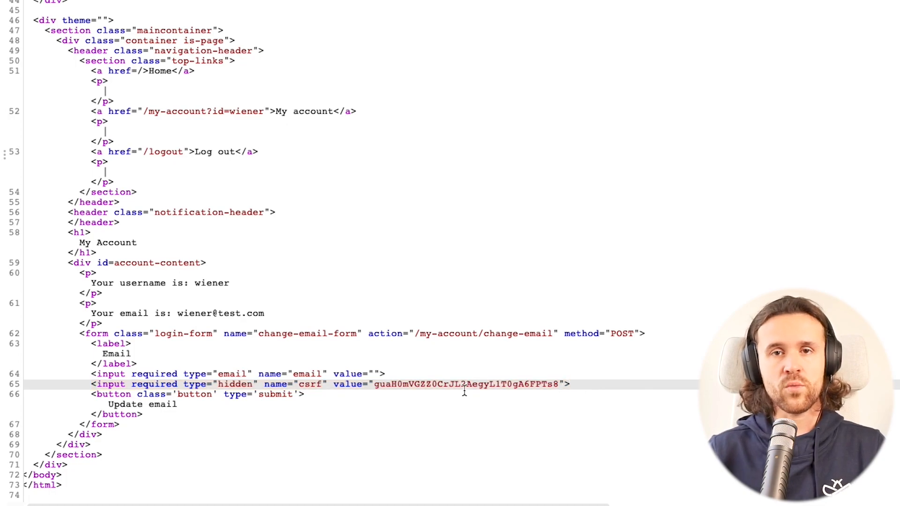
double_click(464, 384)
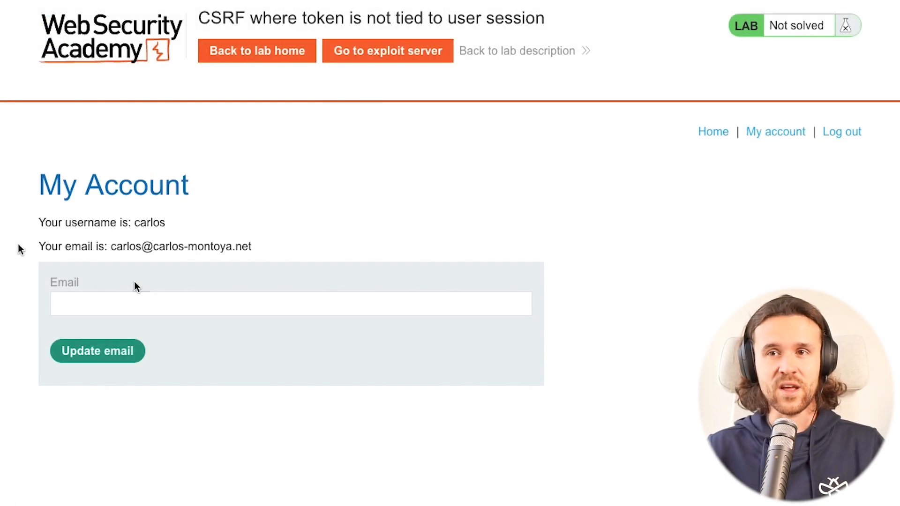
double_click(198, 247)
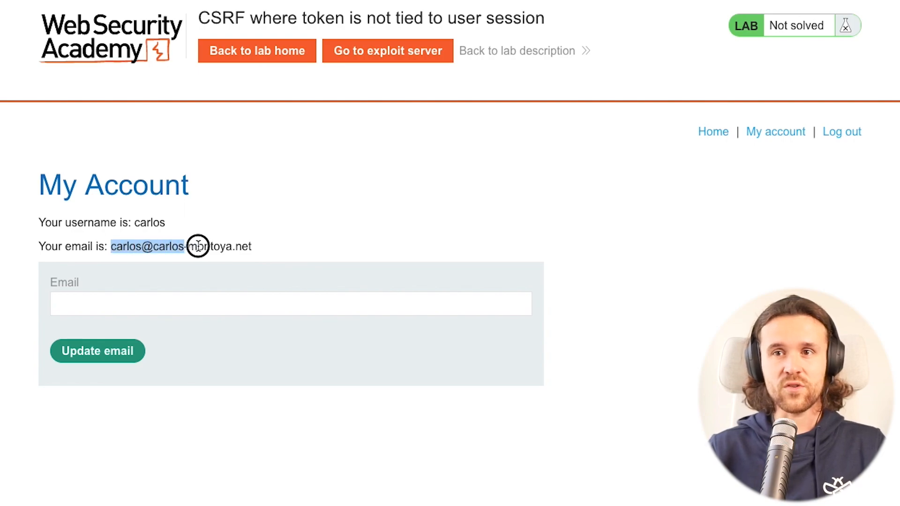
click(290, 303)
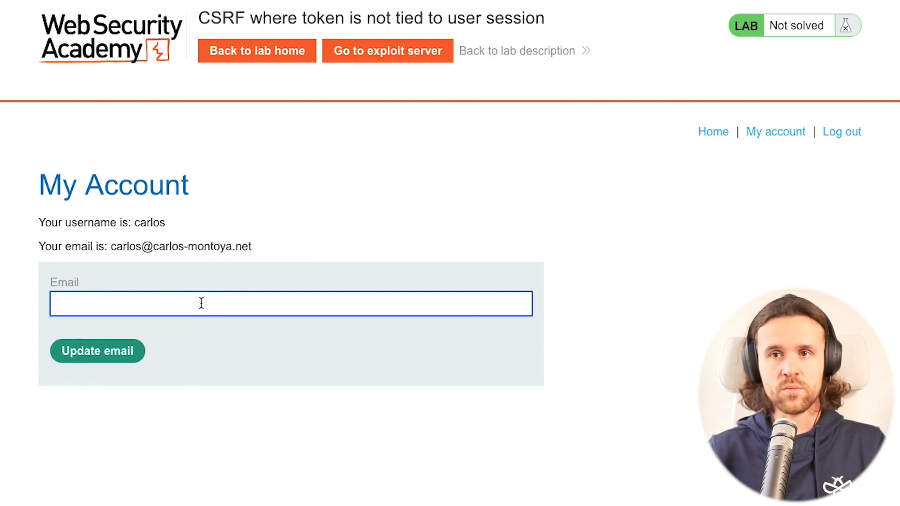
text(c)
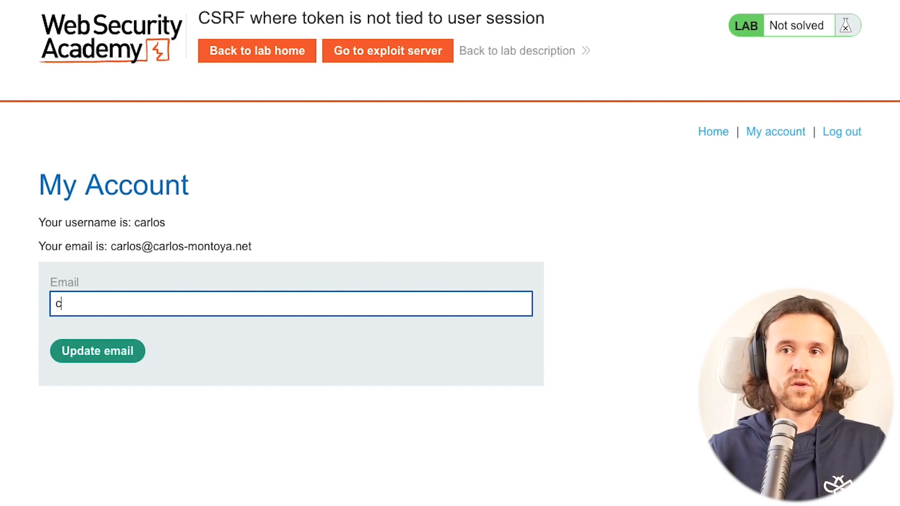
text(arlos@test.com)
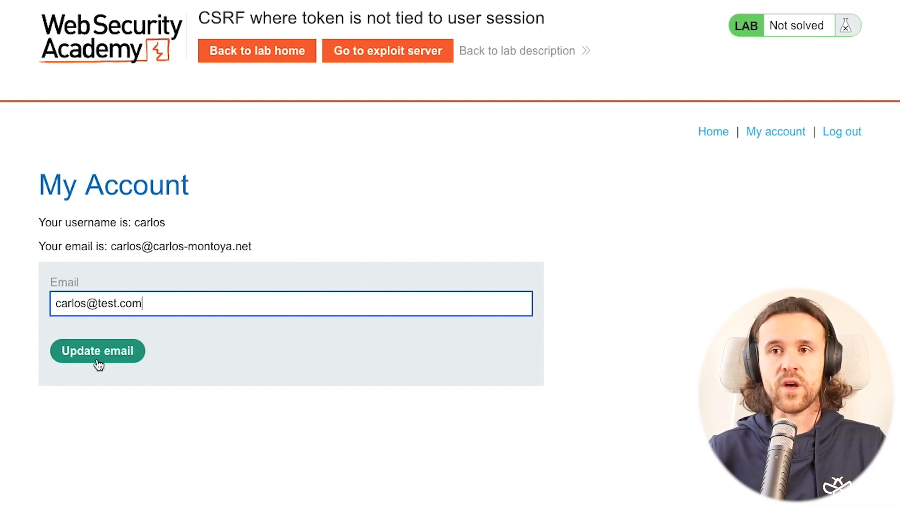
click(98, 350)
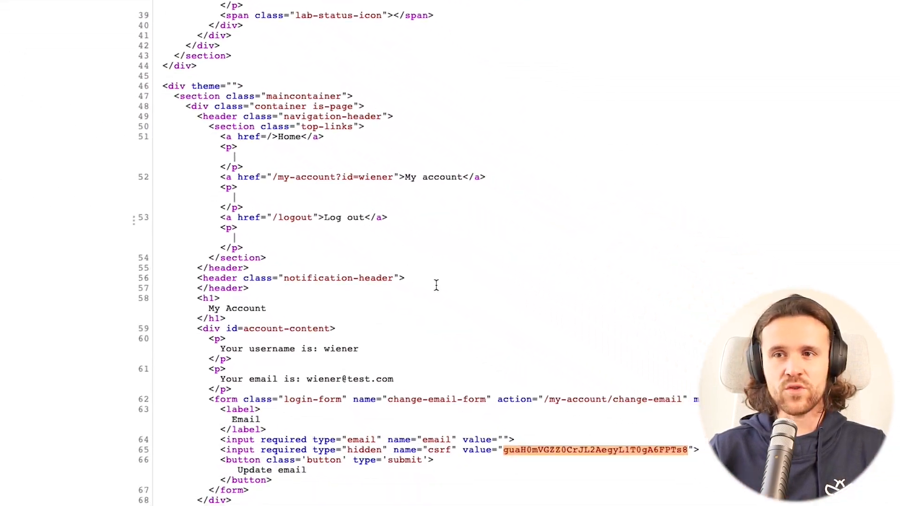
Copy wiener's csrf token value from the account page response source.
right_click(462, 400)
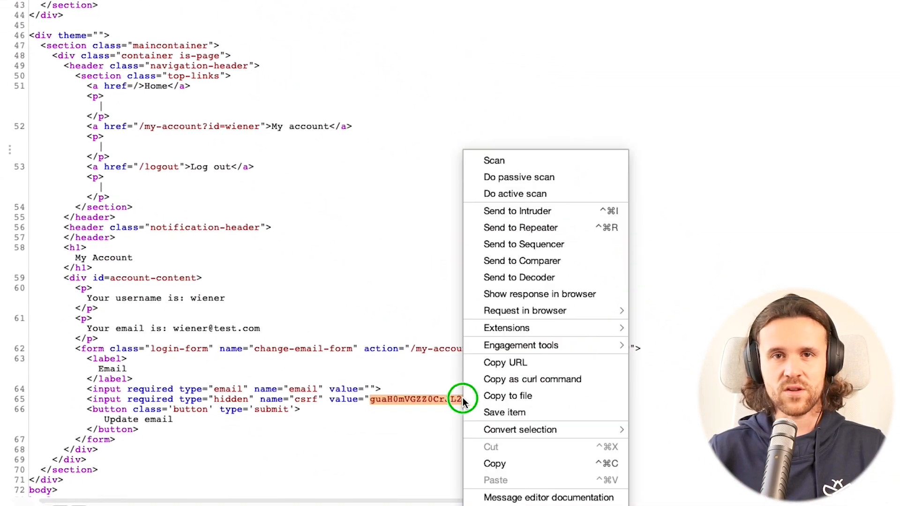
mouse_move(507, 396)
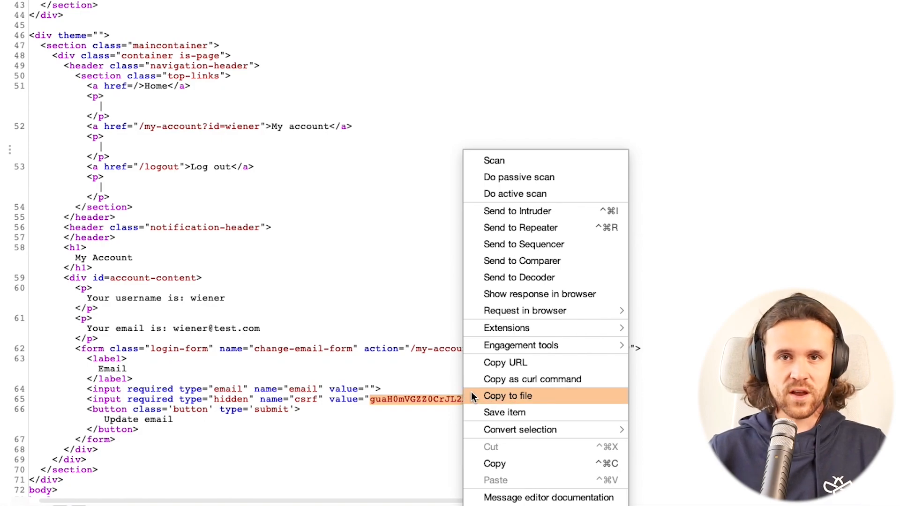
mouse_move(495, 464)
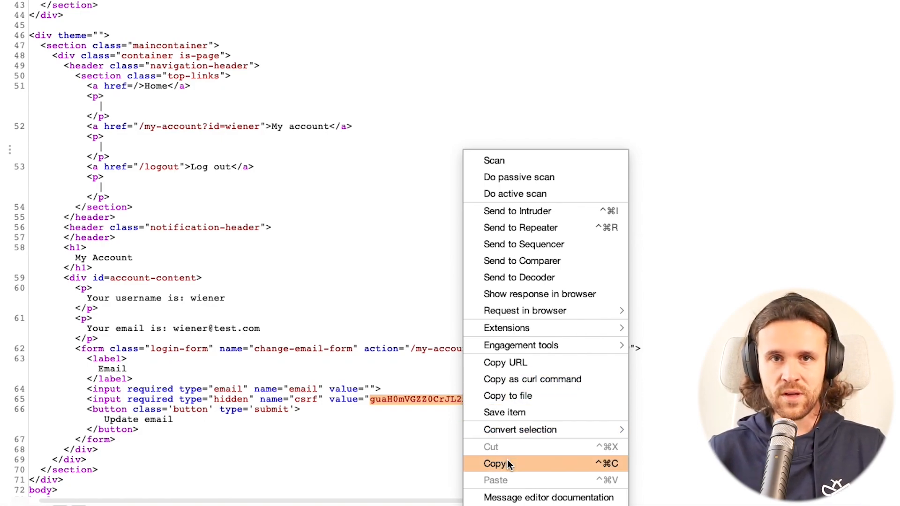
click(495, 464)
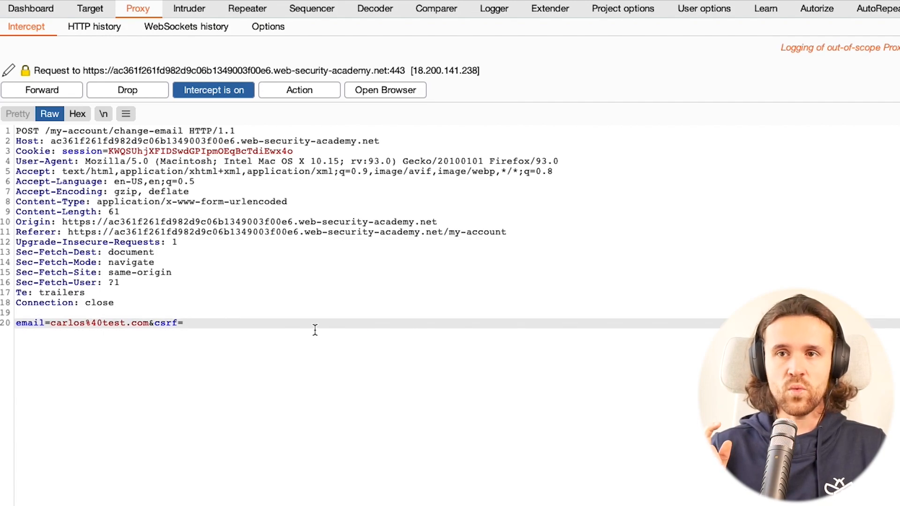
text(guaH0mVGZZ0CrJL2AegyL1T0gA6FPTs8)
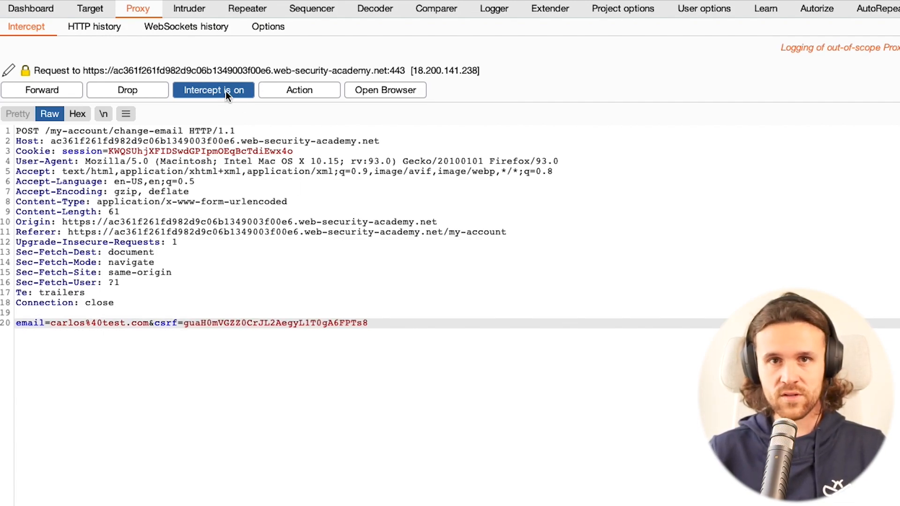
mouse_move(214, 90)
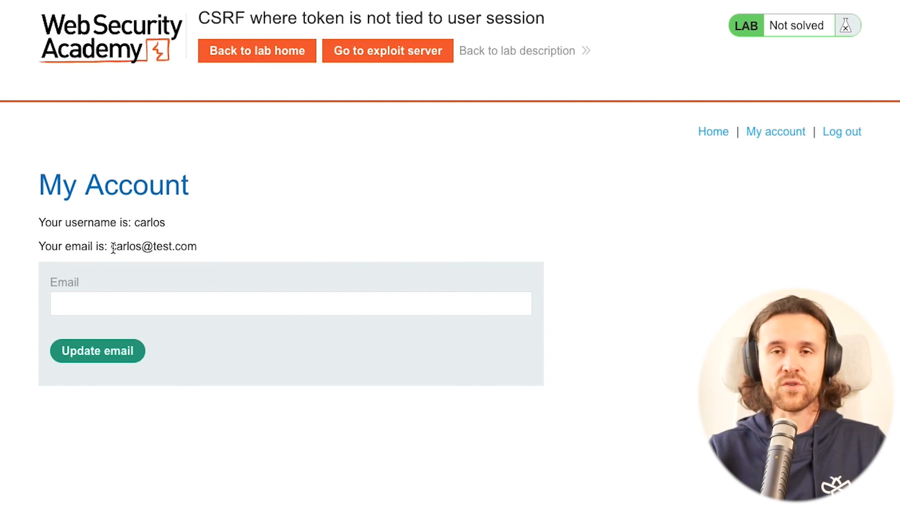
double_click(153, 247)
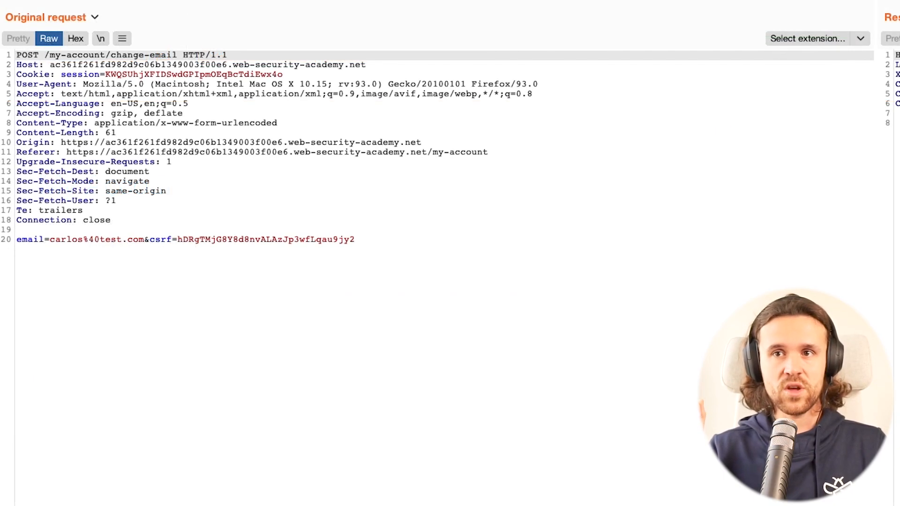
mouse_move(197, 157)
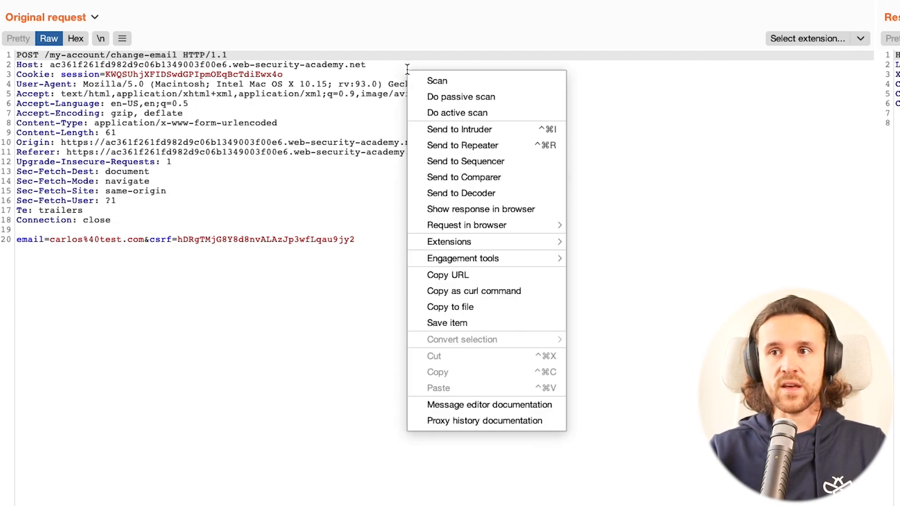
mouse_move(462, 259)
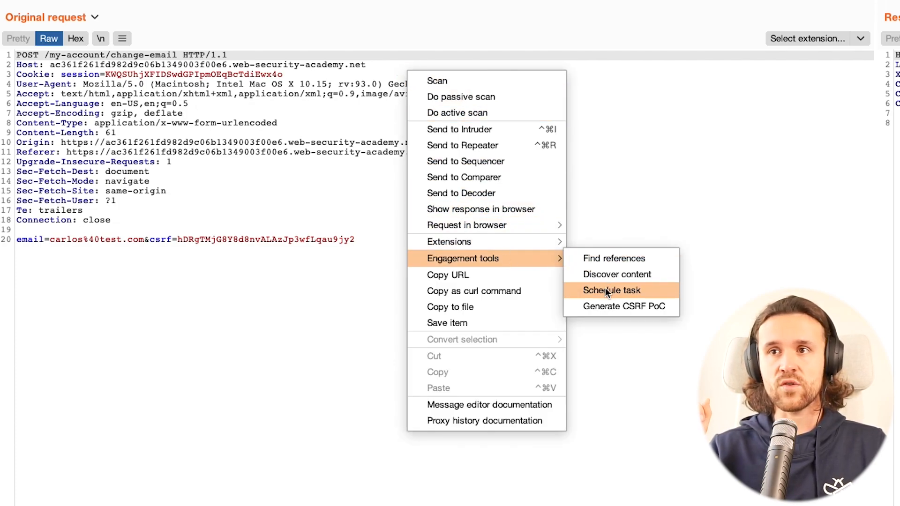
Generate a CSRF PoC for the change-email request with the auto-submit script included.
click(621, 306)
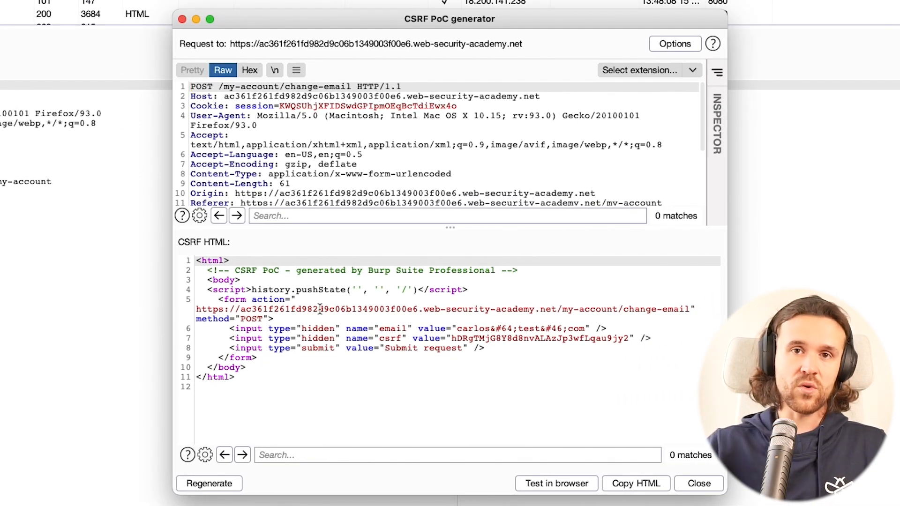
click(675, 44)
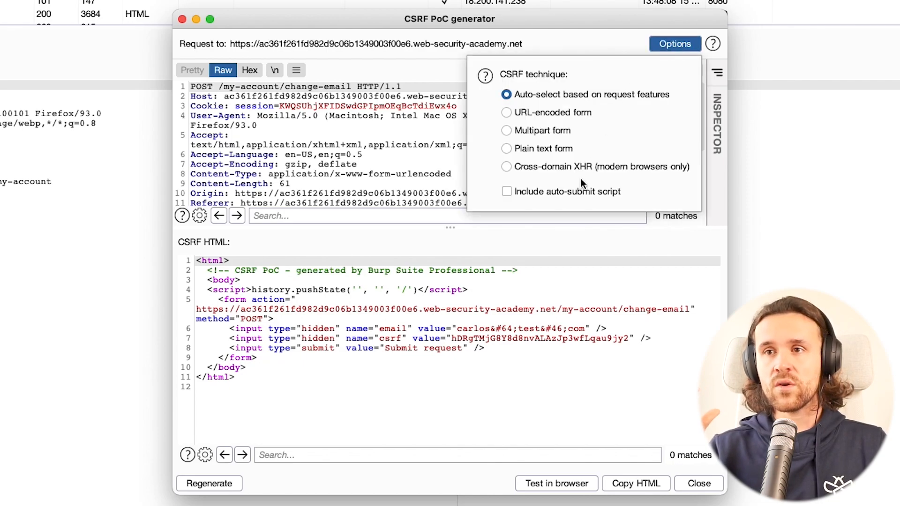
click(506, 191)
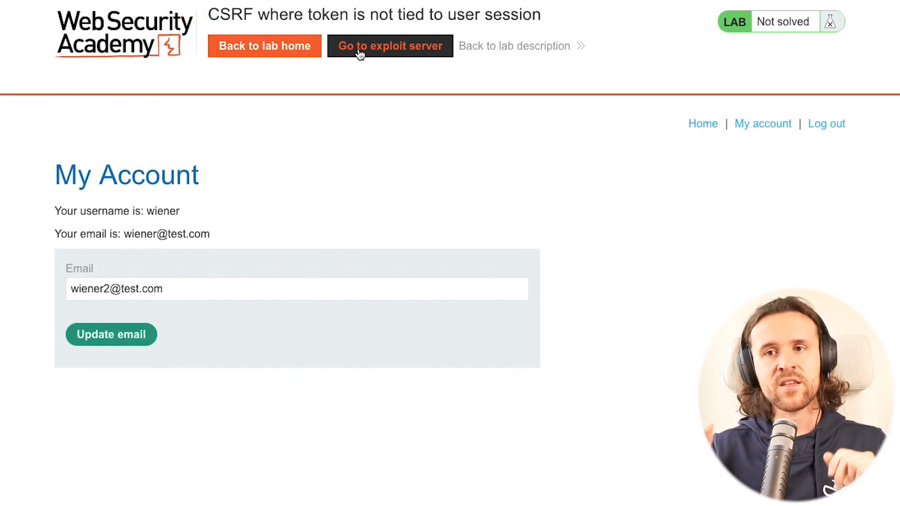
Paste the PoC HTML into the exploit server's Body and delete its stale csrf value.
click(390, 46)
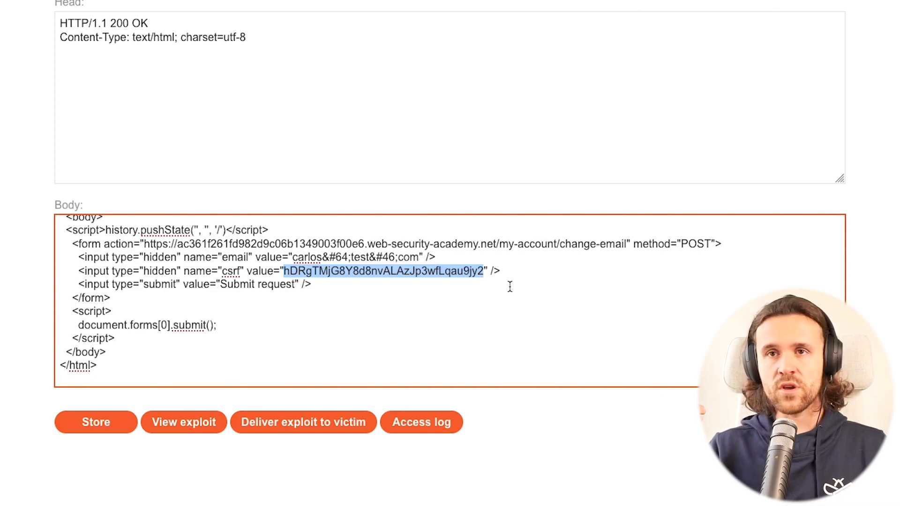
key(Delete)
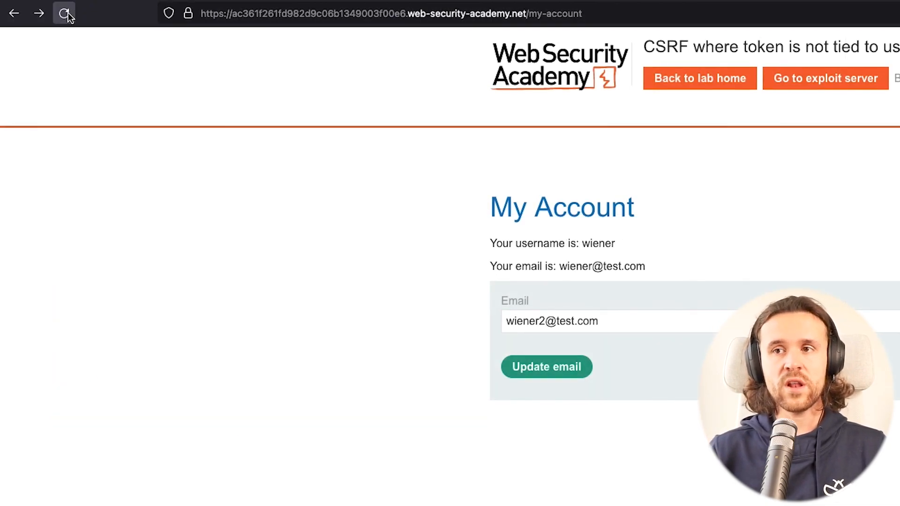
Reload My Account and copy wiener's fresh csrf value from the response.
click(63, 14)
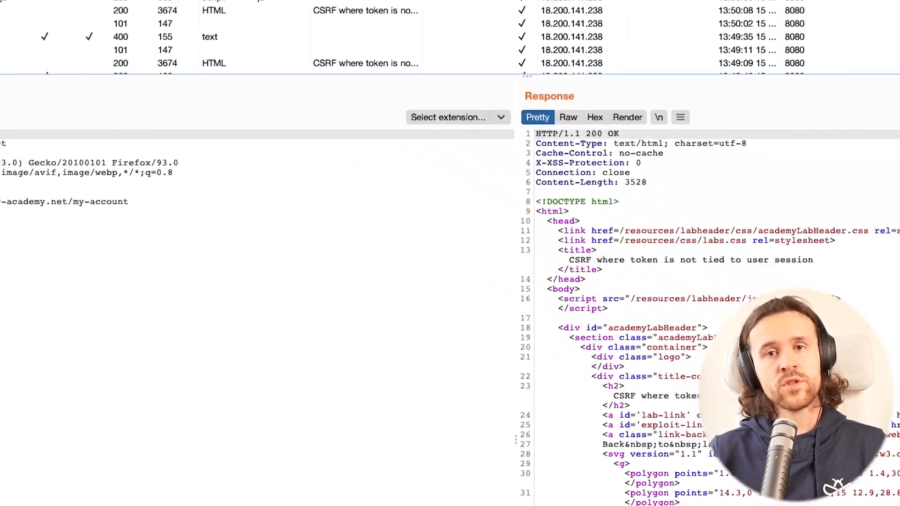
scroll(down, 3)
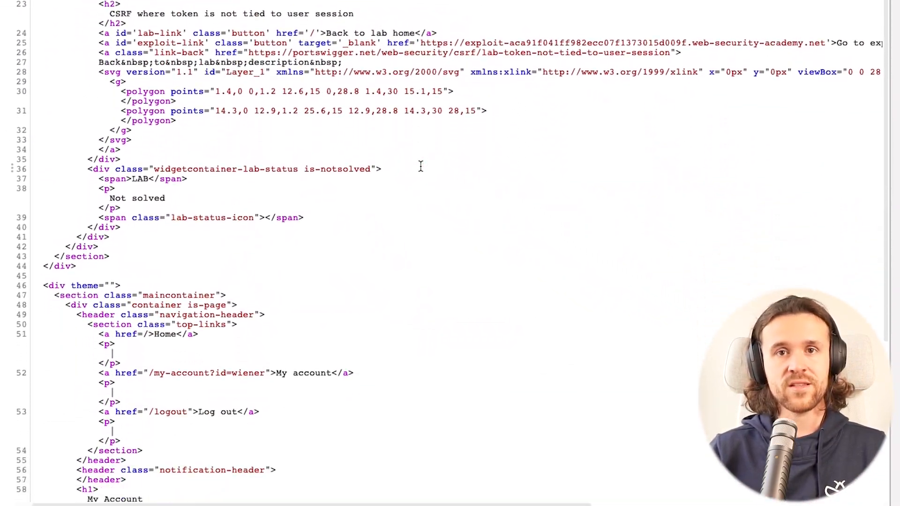
scroll(down, 3)
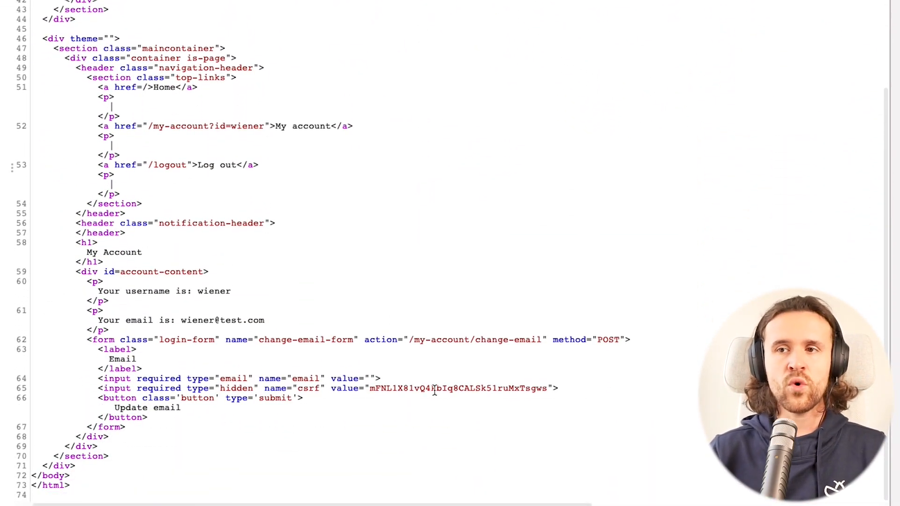
right_click(433, 388)
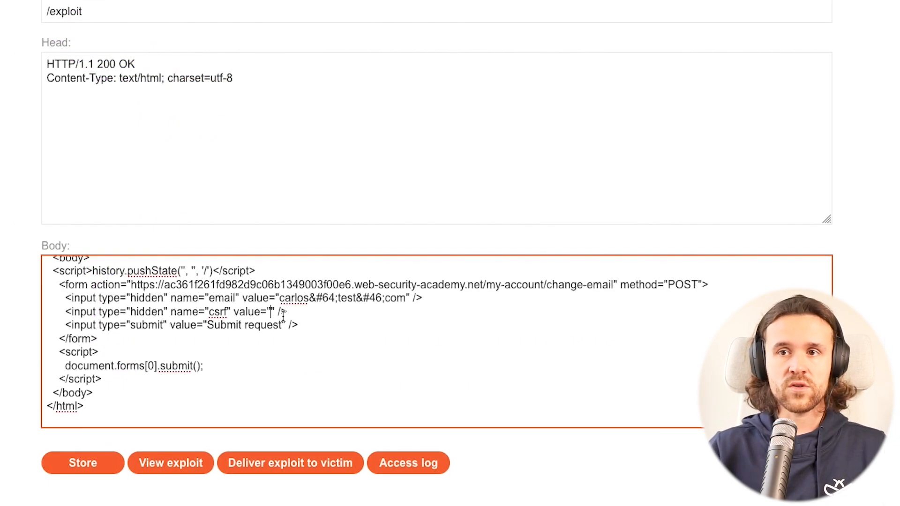
text(mFNL1X81vQ4kbIq8CALSk51ruMxTsgws)
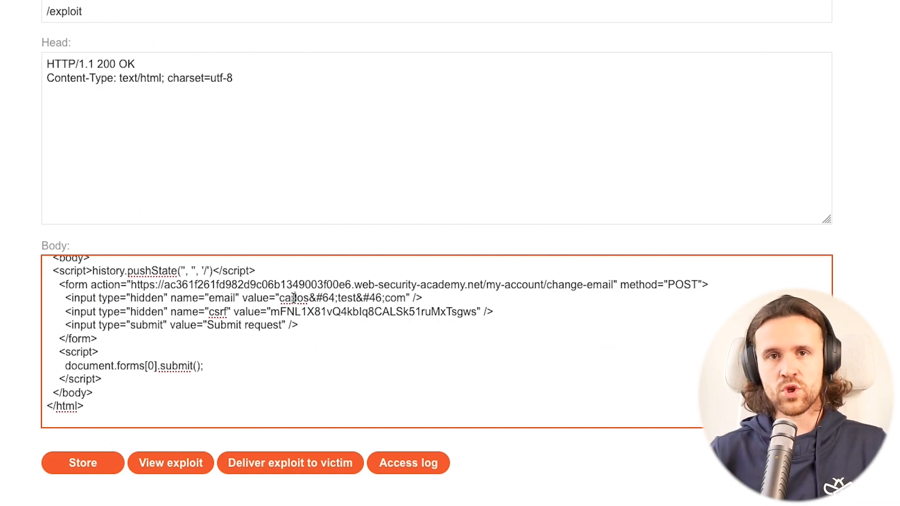
double_click(293, 298)
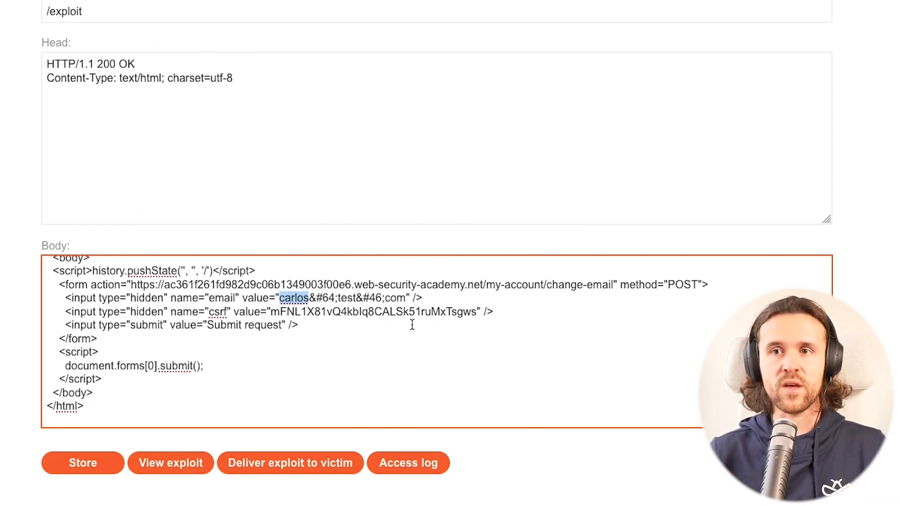
text(wiener_)
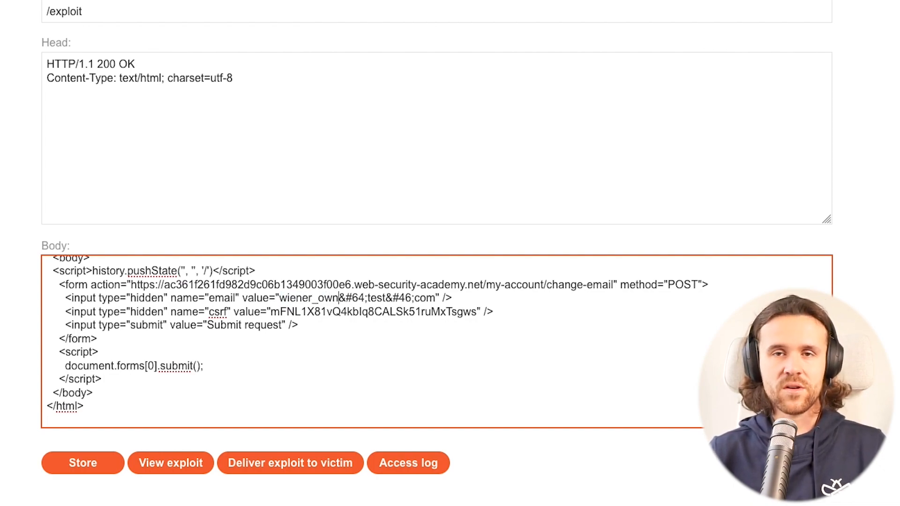
text(owned_carlos)
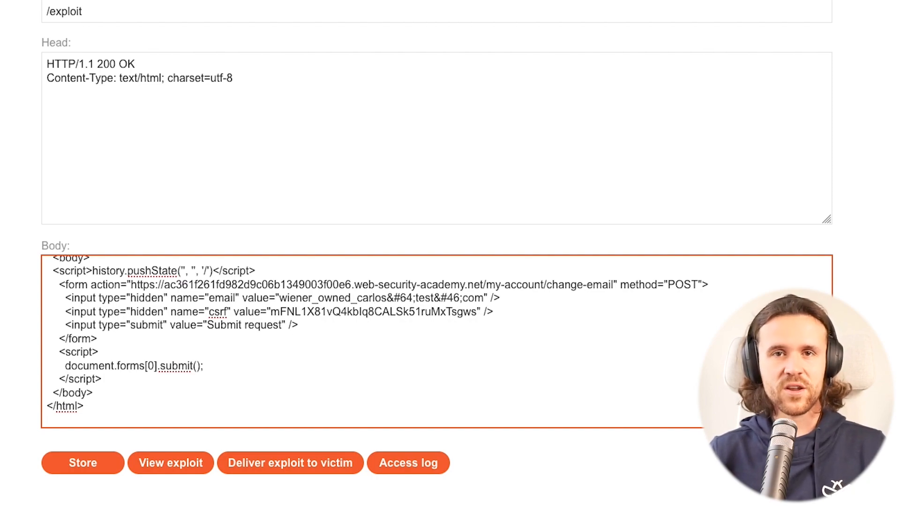
click(82, 463)
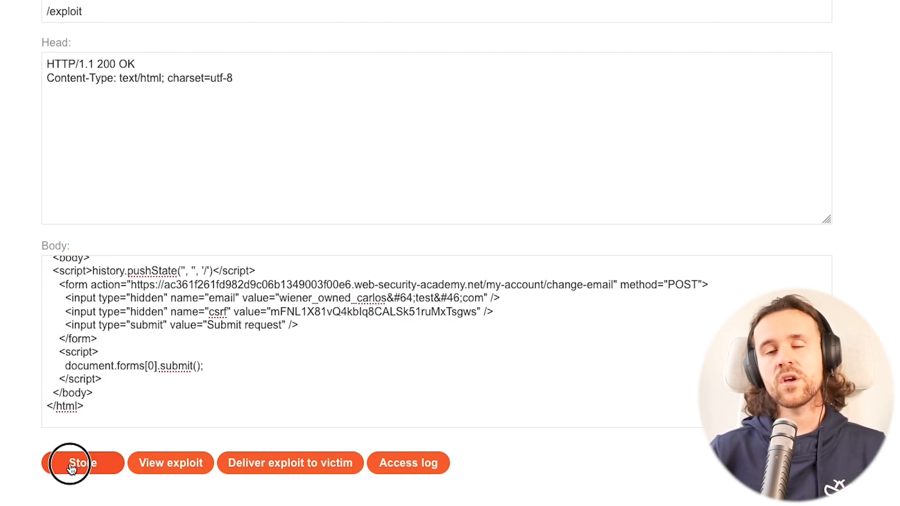
click(82, 464)
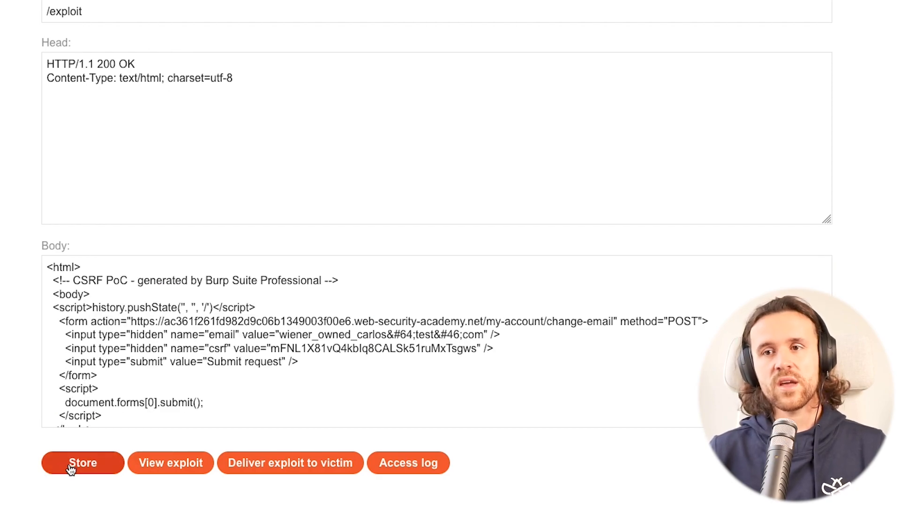
mouse_move(290, 463)
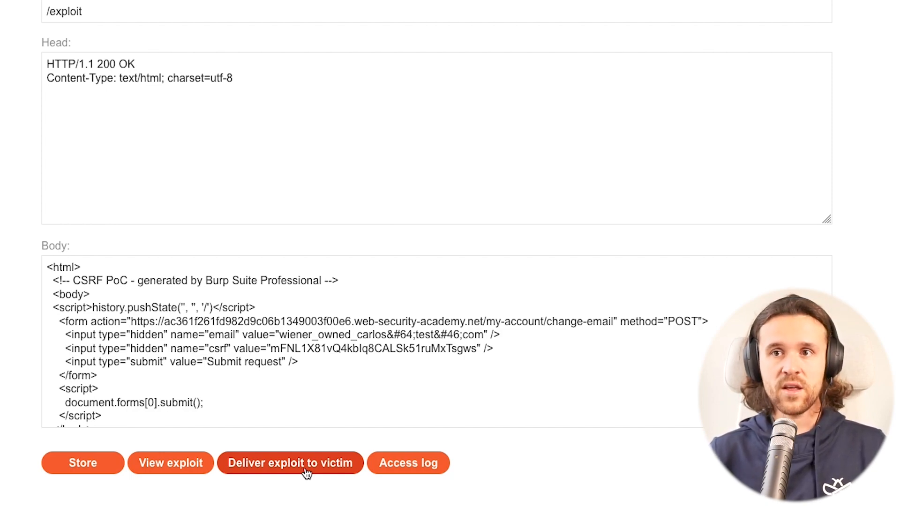
Deliver the stored CSRF exploit to the victim carlos from the exploit server.
scroll(up, 3)
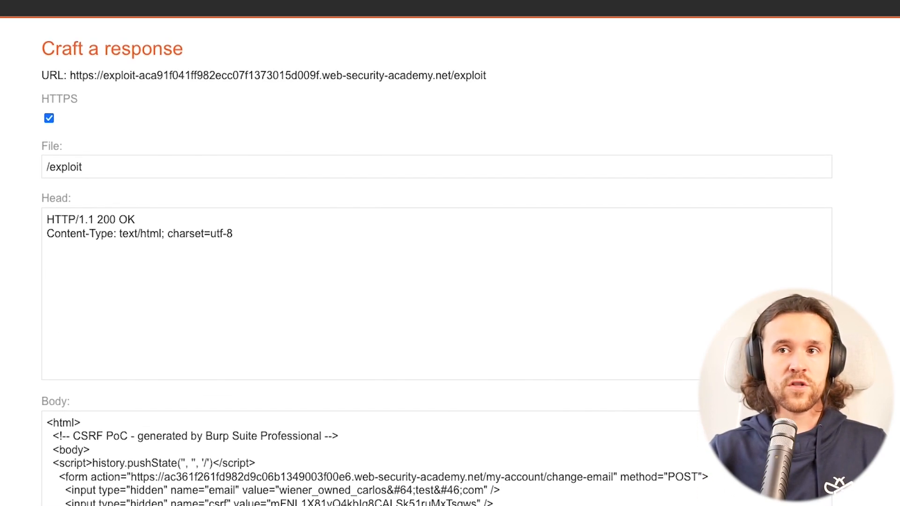